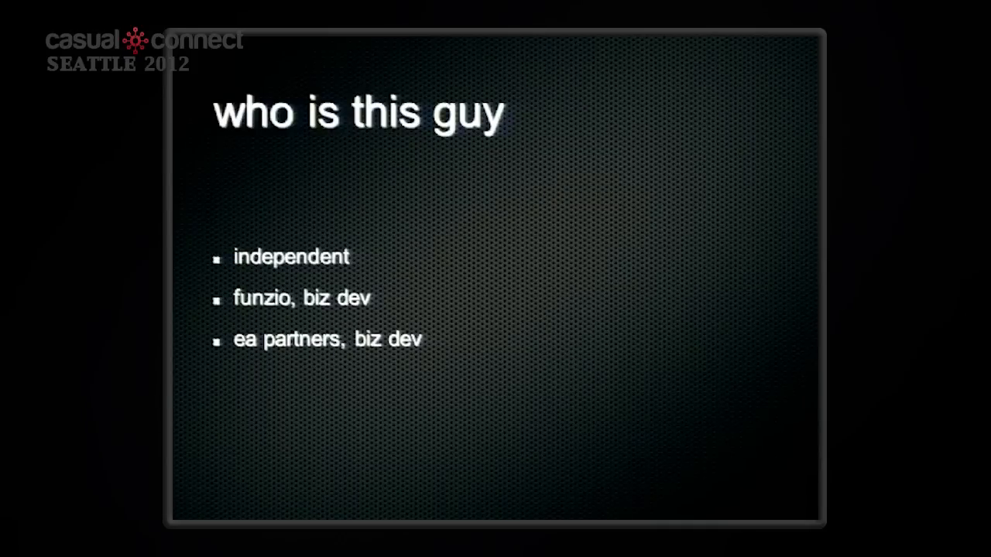
- Advance from the 'who is this guy' slide to the 'what we'll cover' slide
key("Right")
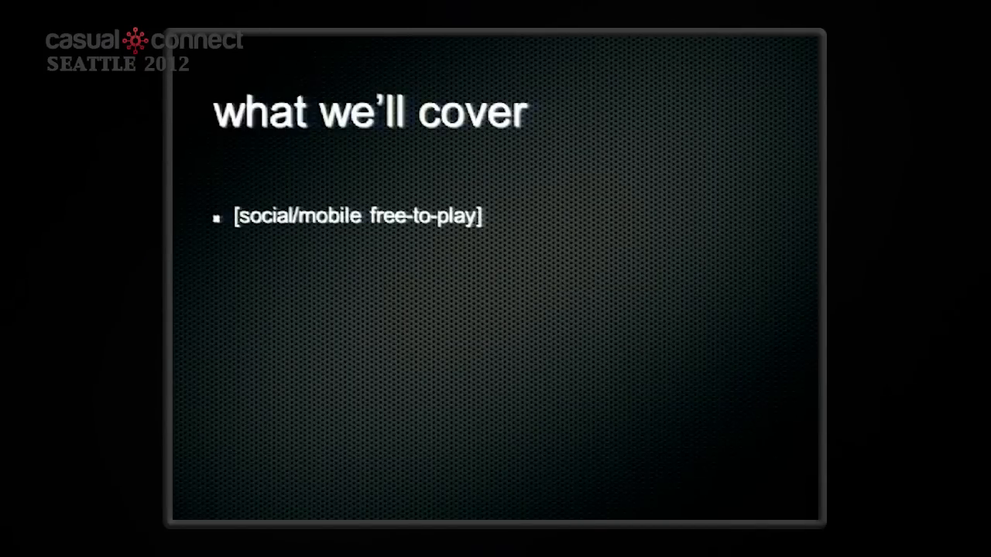